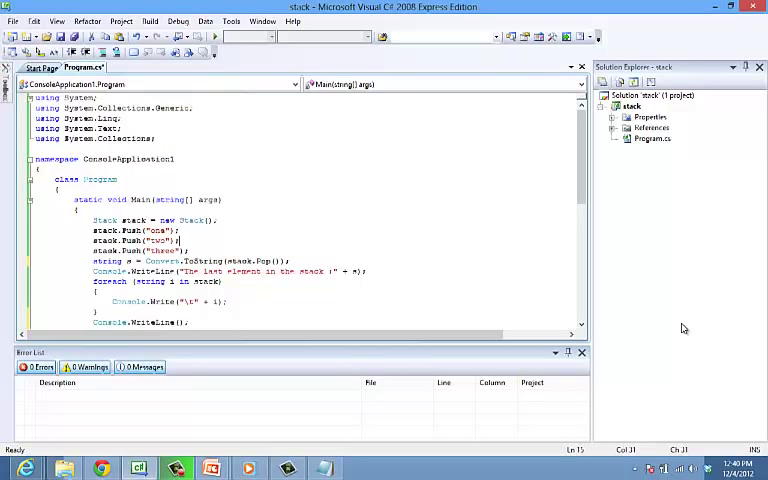
mouse_move(592, 211)
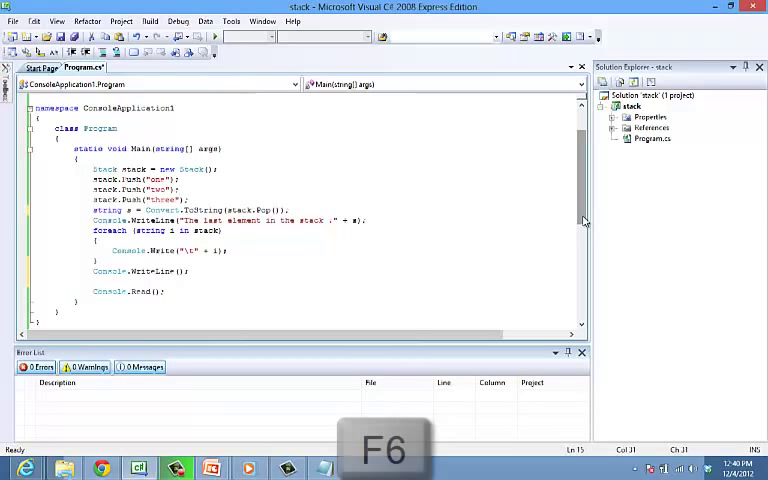
Run the stack program, read the output three, two, one, and close the console
key(f5)
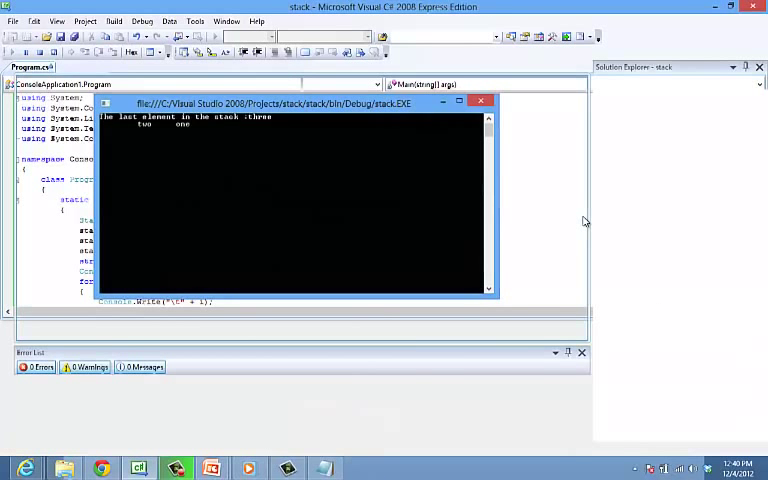
click(481, 100)
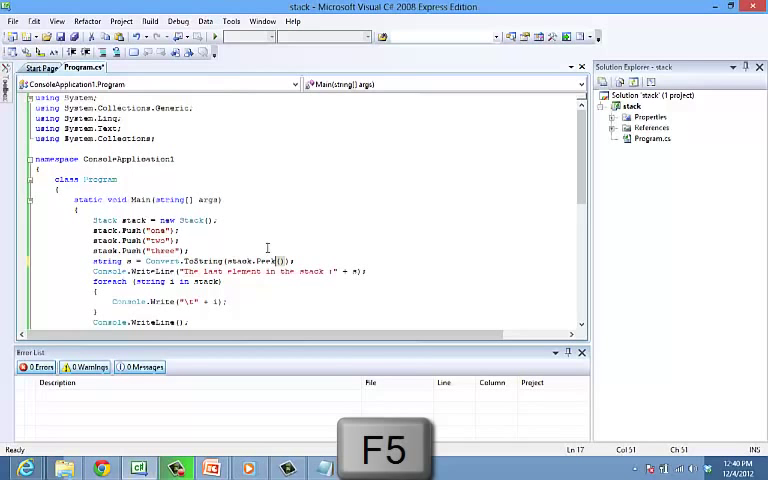
Rerun the program so the last element is read with stack.Peek()
key(F5)
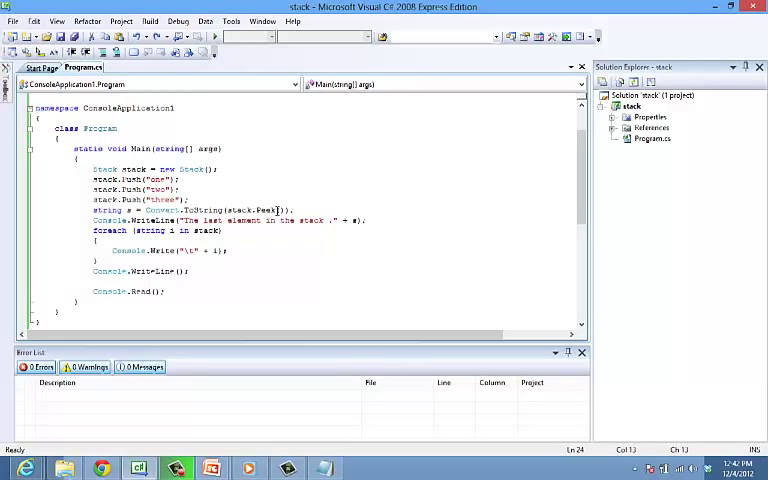
Add stack.Clear() between two 'Count is:' + stack.Count lines and run, showing counts 3 and 0
text(stack.Clear();)
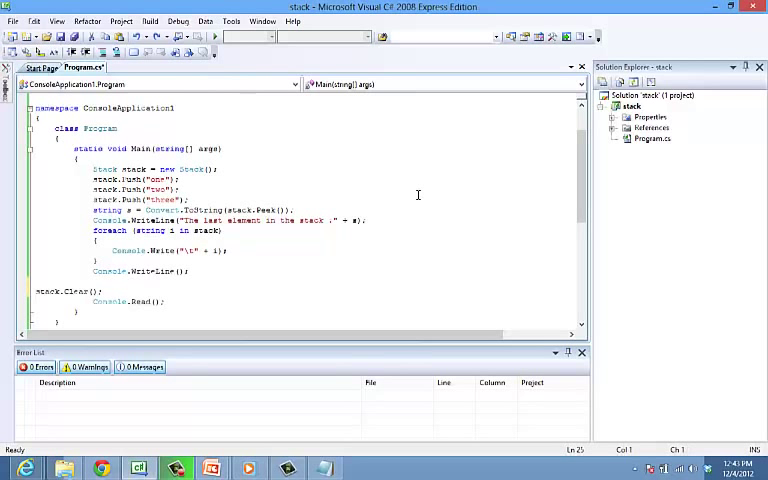
text(Console.WriteLine("Count is:" + stack.Count);)
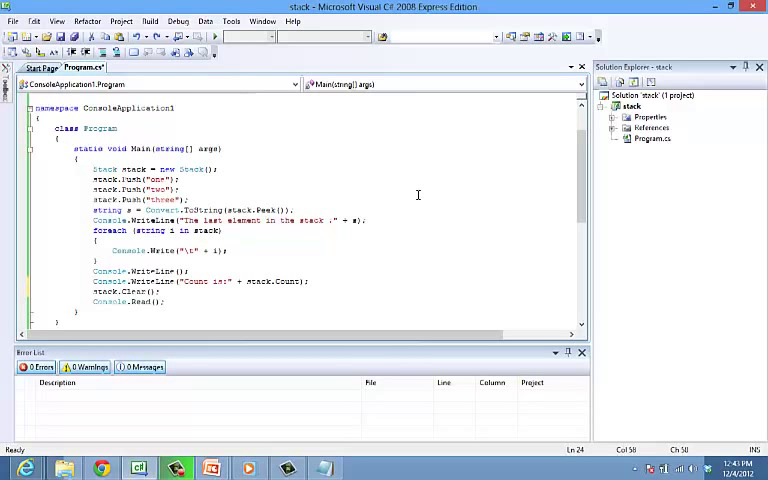
text(Console.WriteLine("Count is:" + stack.Count);)
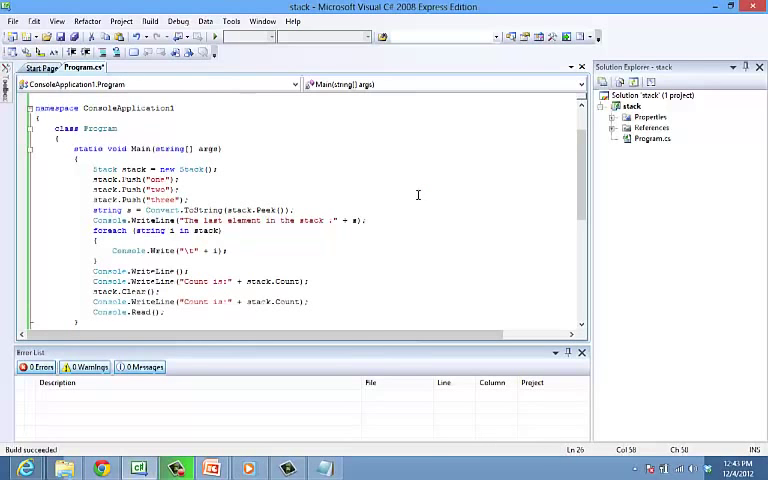
key(f5)
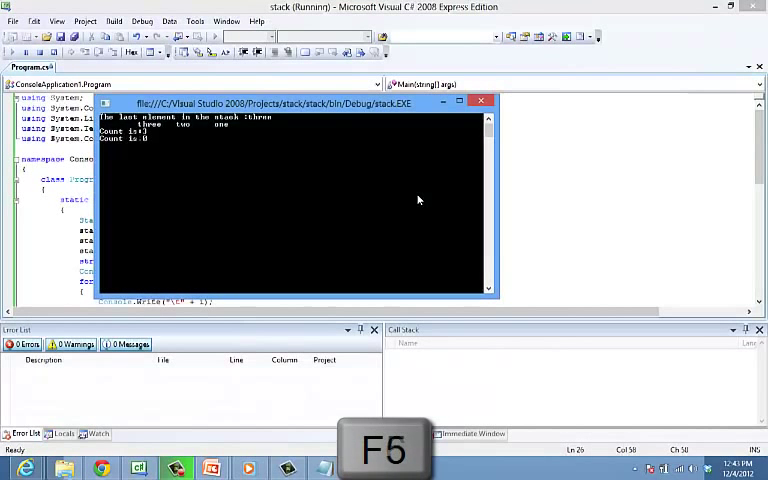